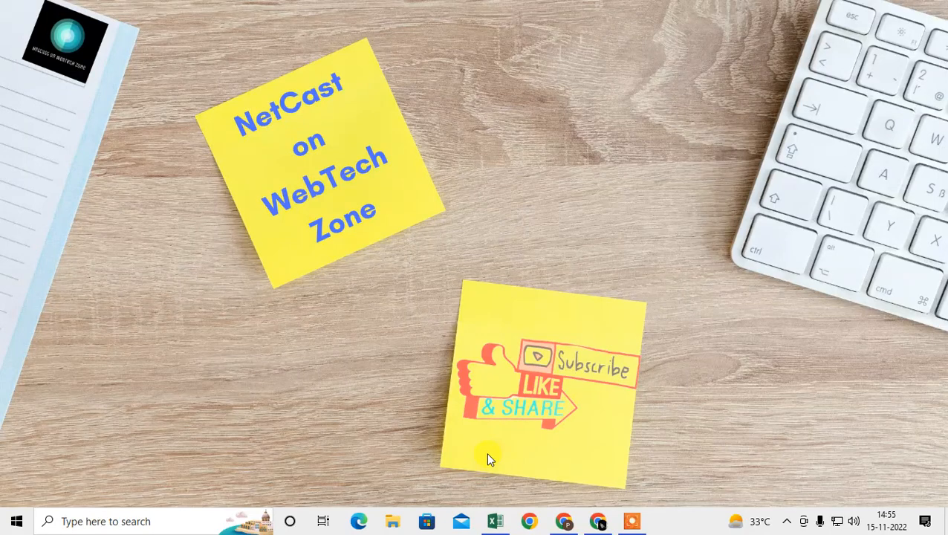
mouse_move(556, 110)
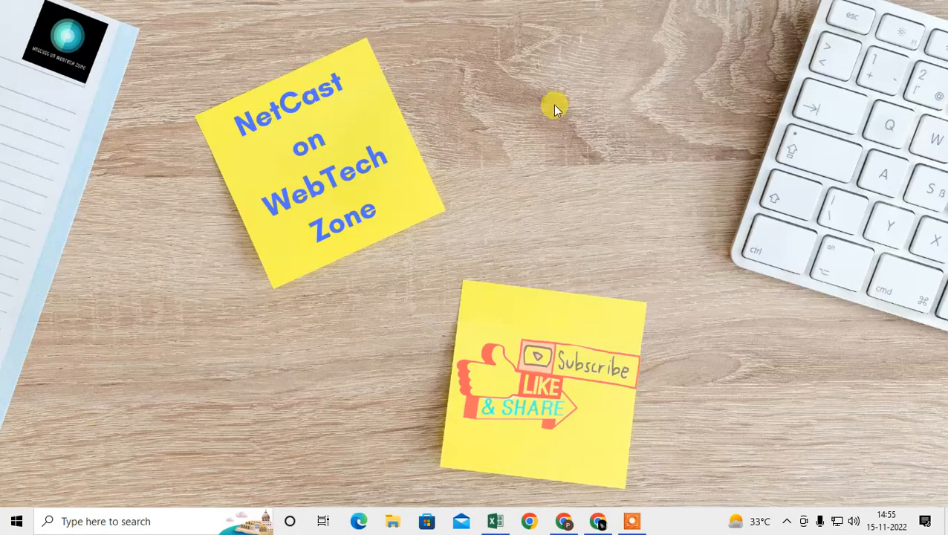
mouse_move(476, 139)
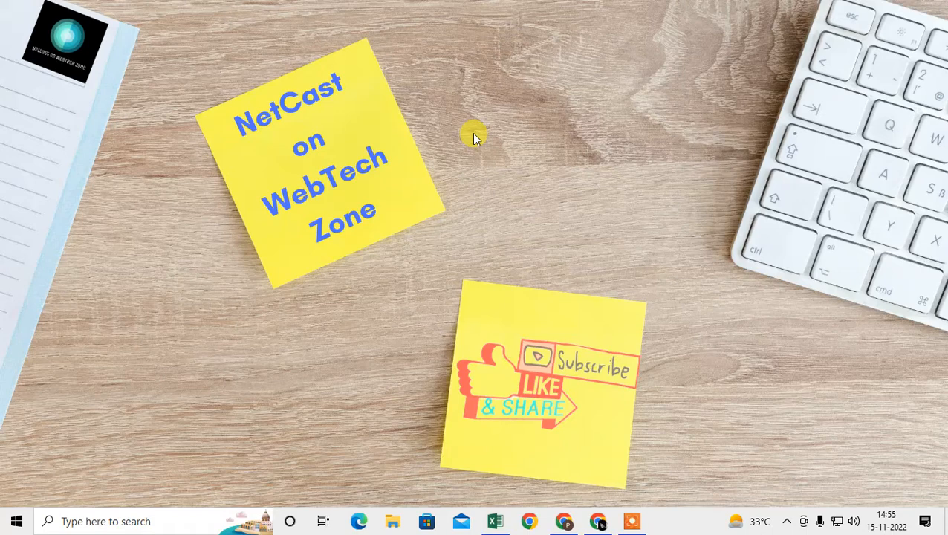
mouse_move(513, 208)
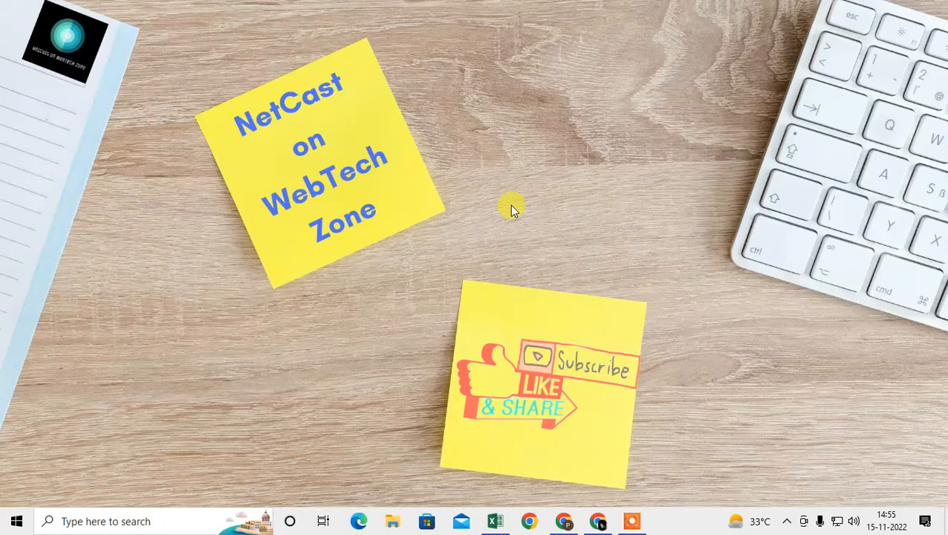
mouse_move(515, 184)
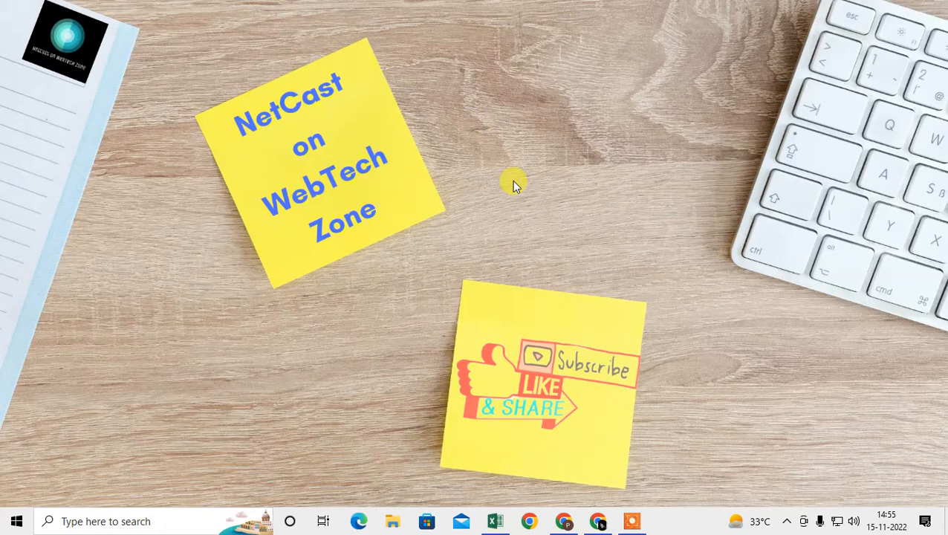
Step: Refresh the Windows desktop from its right-click menu
right_click(514, 182)
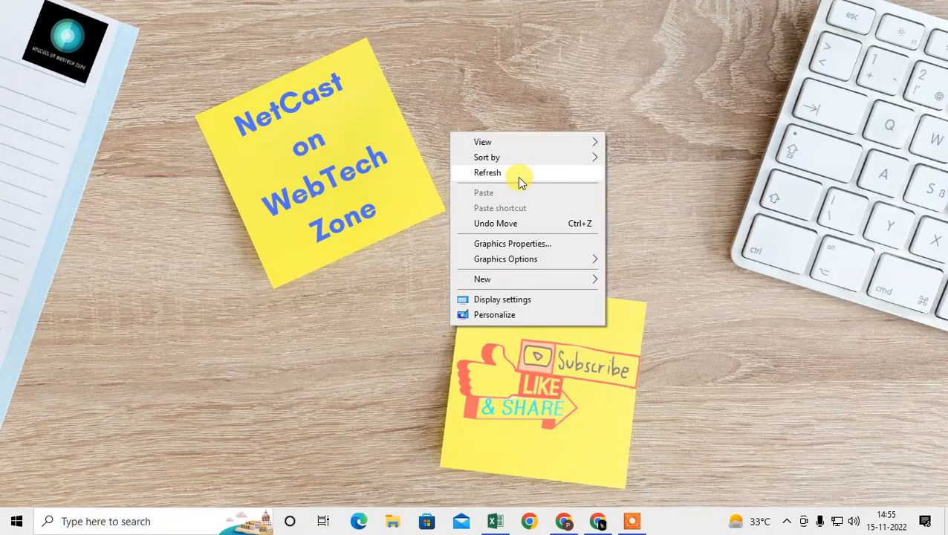
click(487, 173)
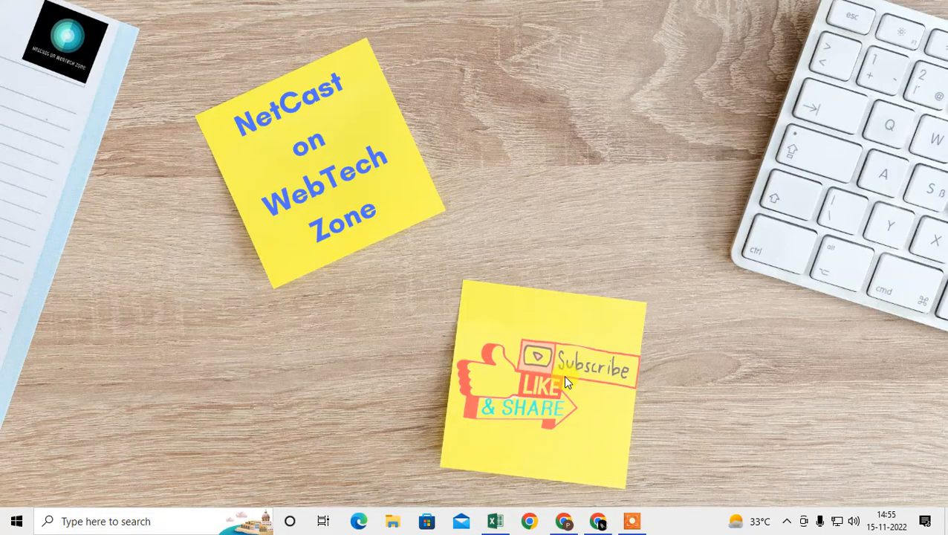
mouse_move(516, 300)
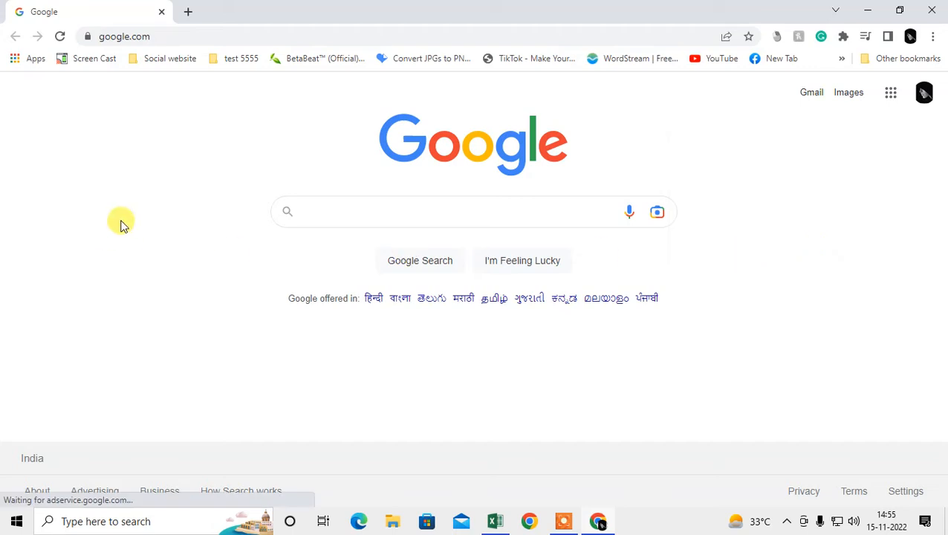
Step: Open chrome://history through the History entry in Chrome's three-dot menu
click(934, 36)
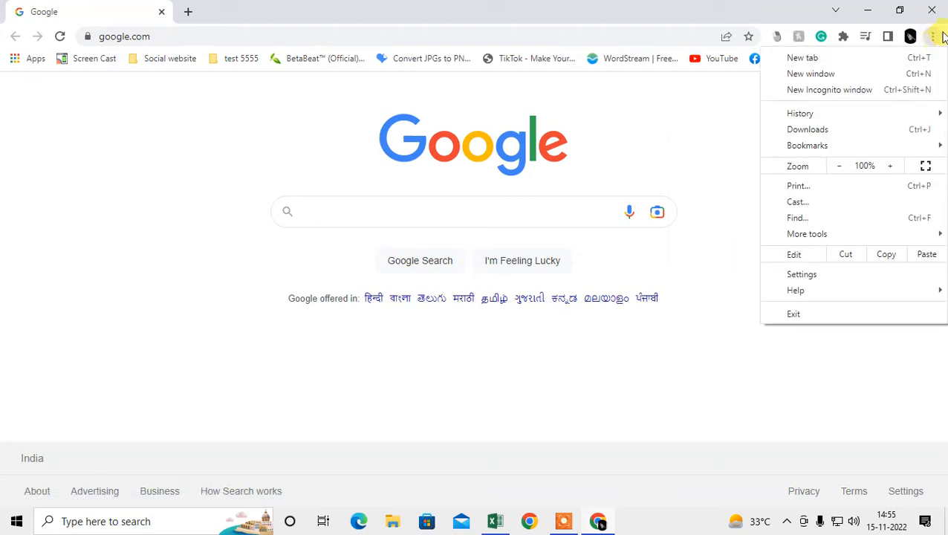
mouse_move(938, 37)
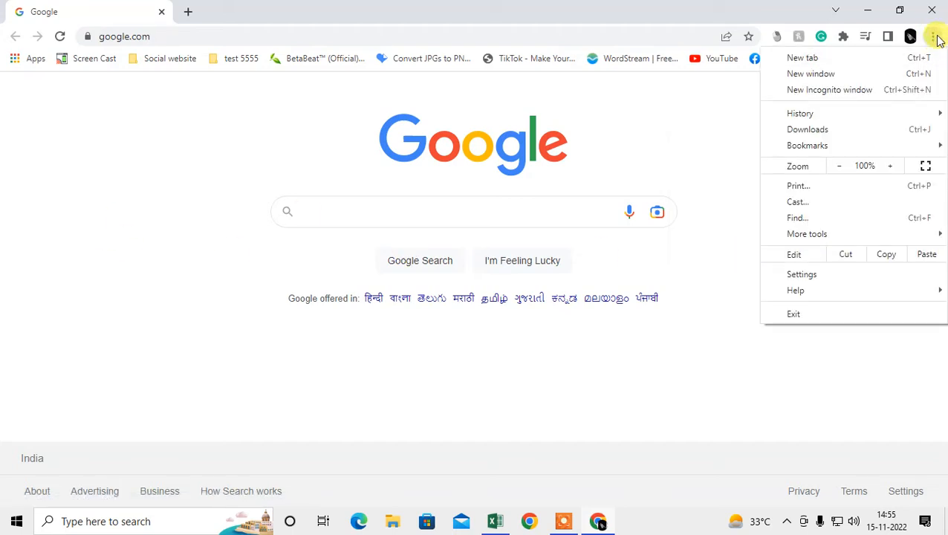
mouse_move(800, 113)
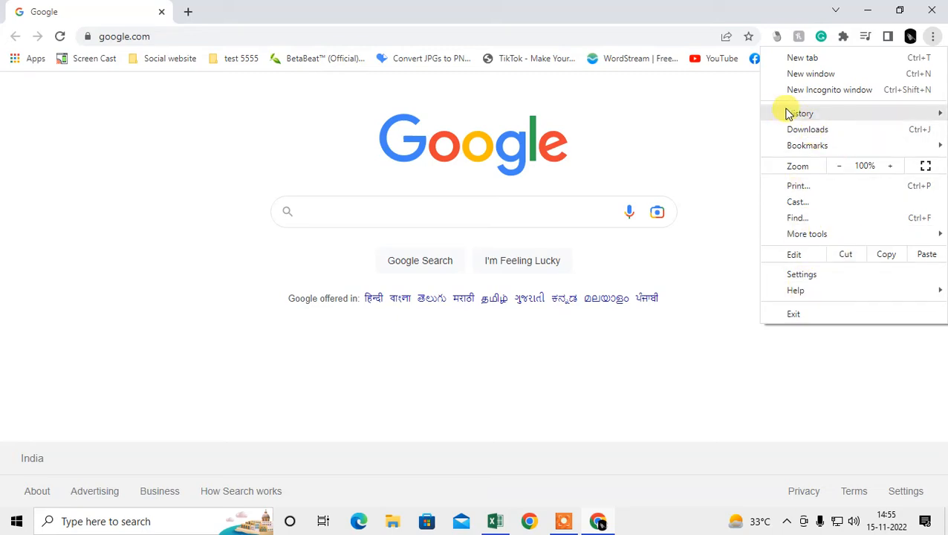
click(801, 113)
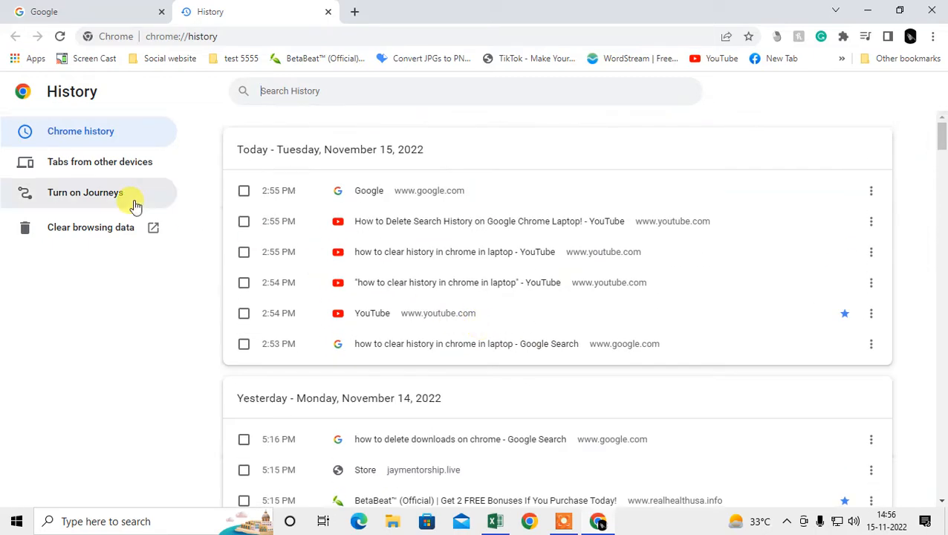
Step: Remove the 2:55 PM Google home page visit from today's history
click(244, 190)
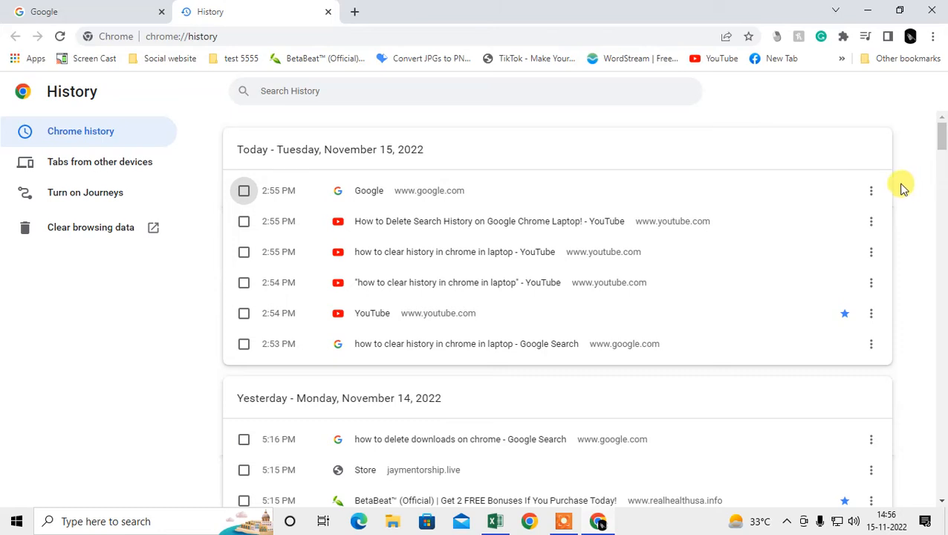
click(871, 191)
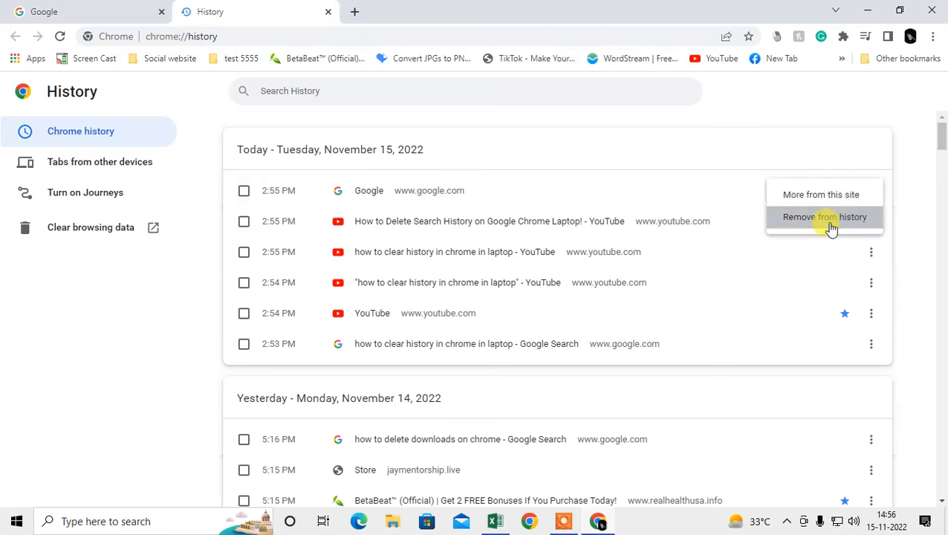
click(824, 216)
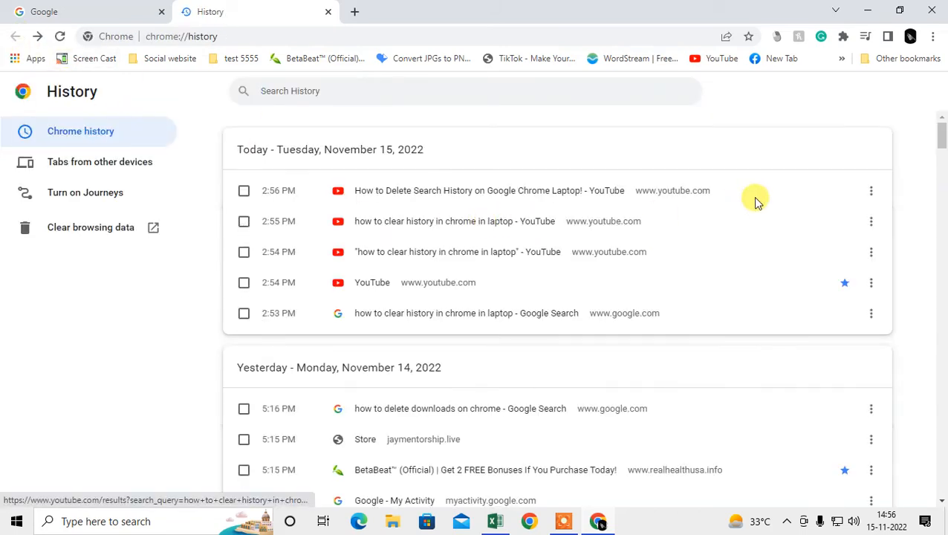
Step: Select the latest history entry, then all entries with Ctrl+A, and scroll the list
click(244, 190)
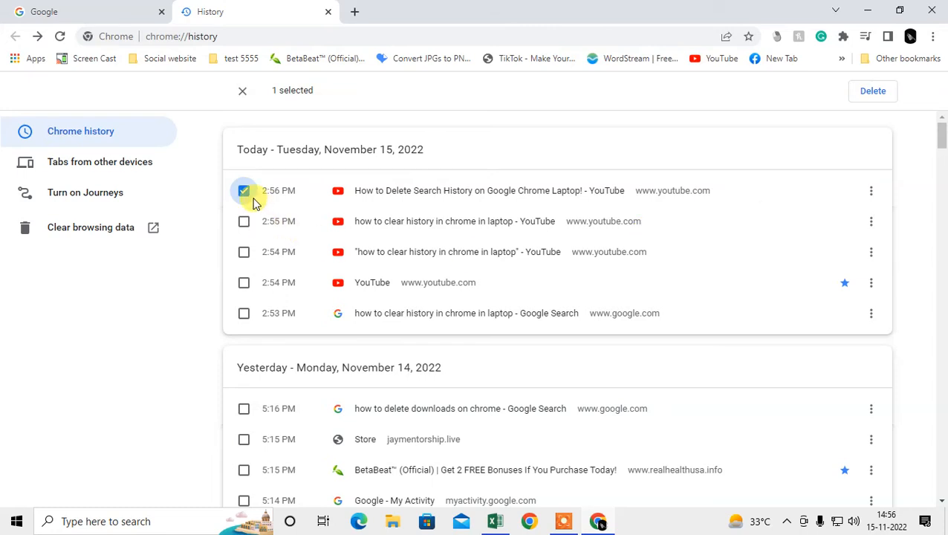
key(ctrl+a)
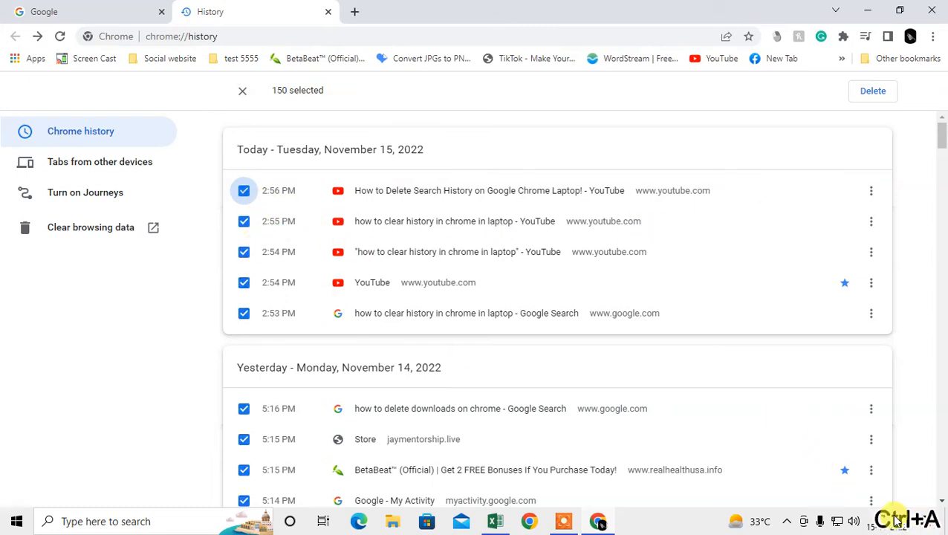
scroll(down, 3)
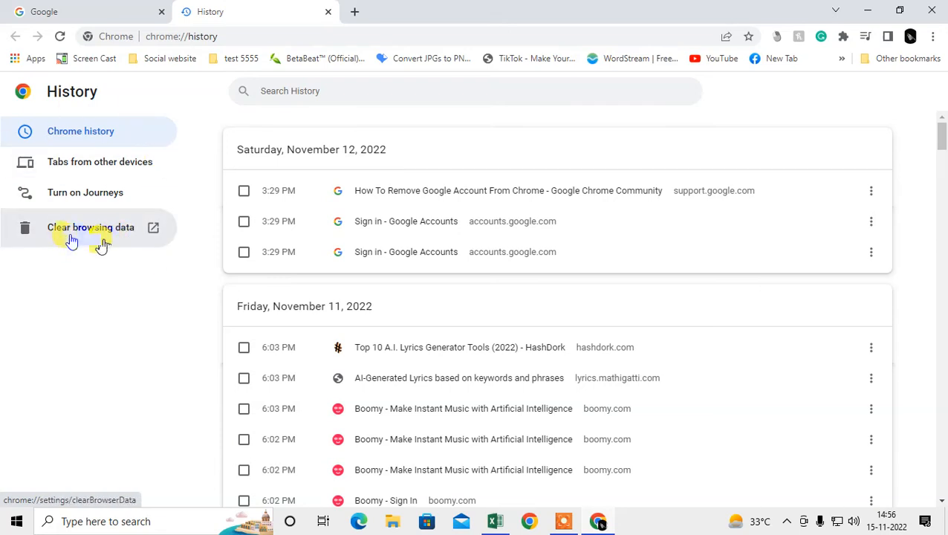
Step: Set the Clear browsing data time range to All time
click(90, 227)
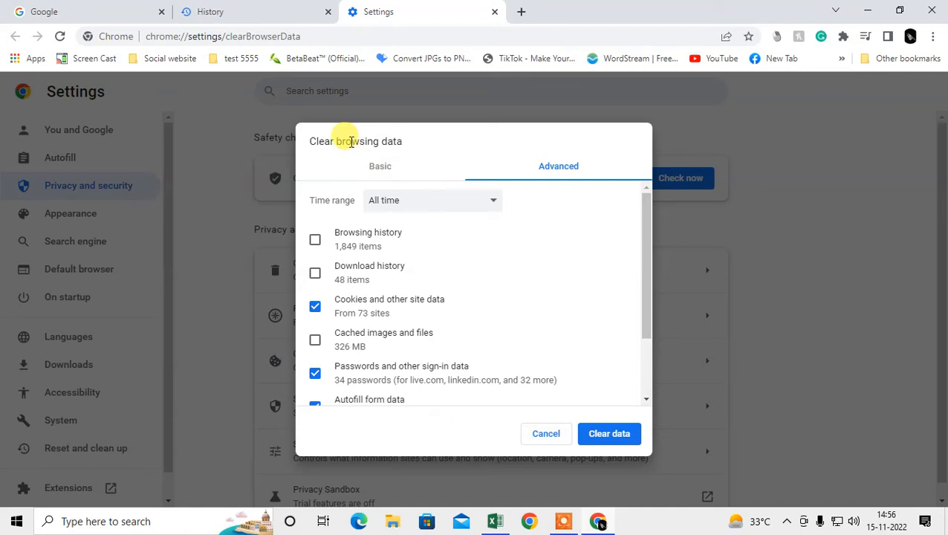
click(432, 200)
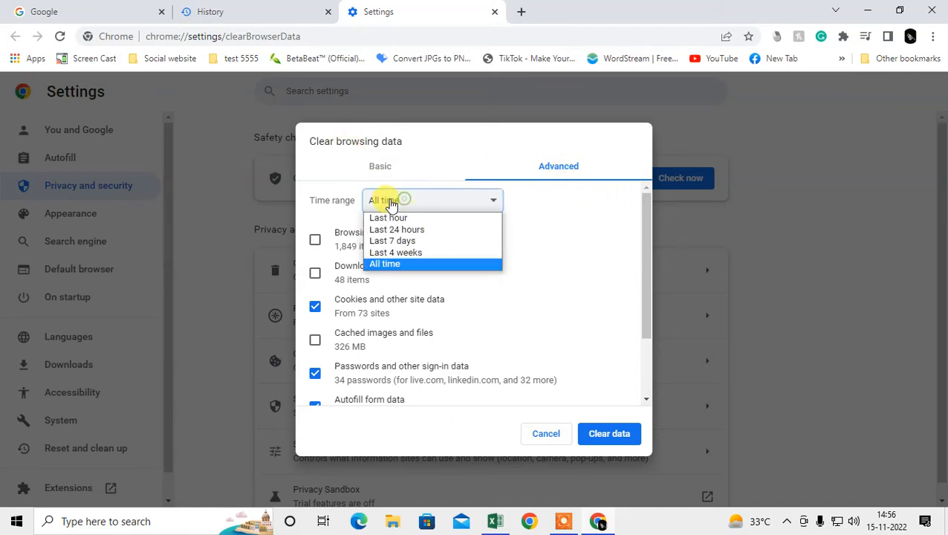
mouse_move(388, 218)
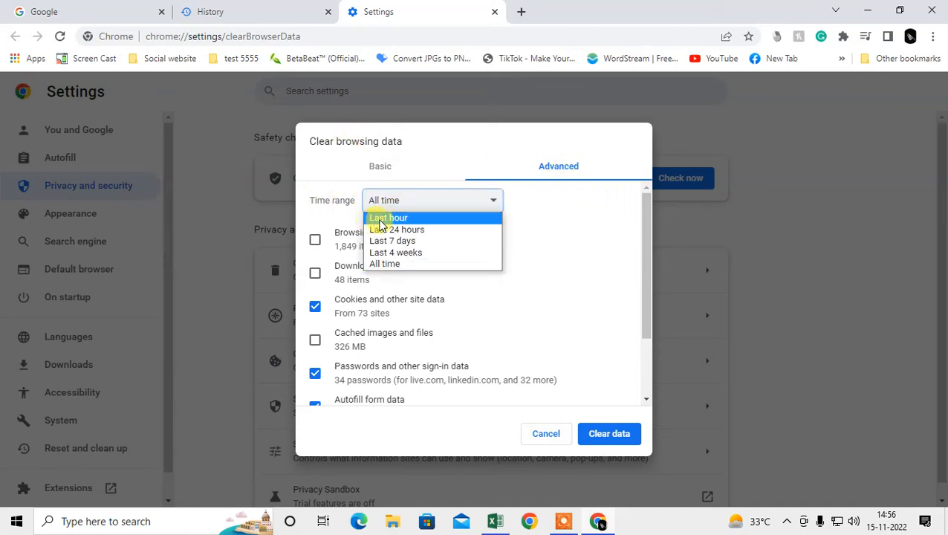
mouse_move(392, 240)
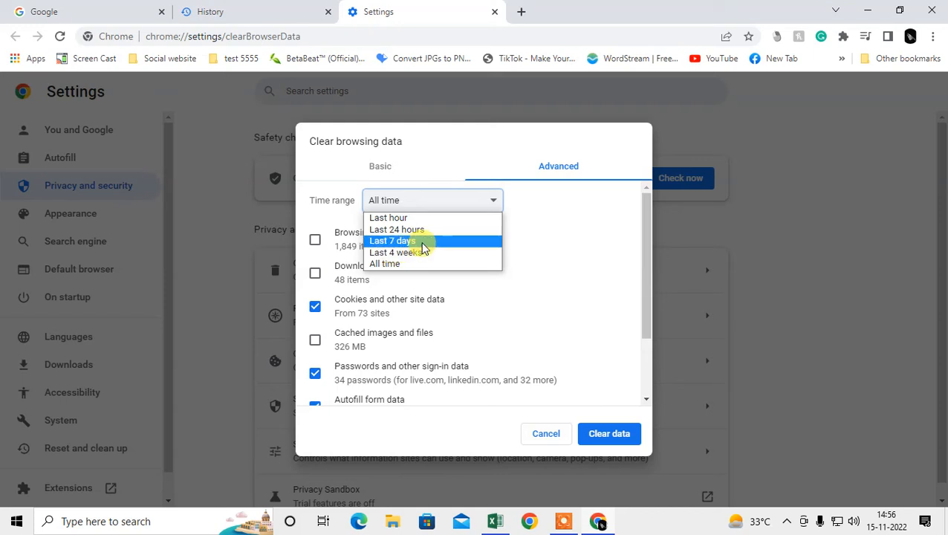
mouse_move(405, 264)
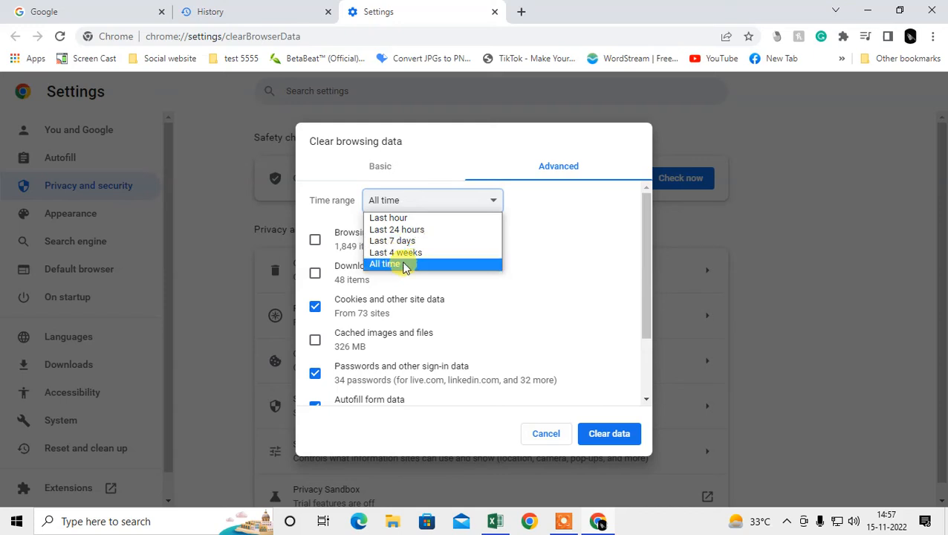
click(385, 264)
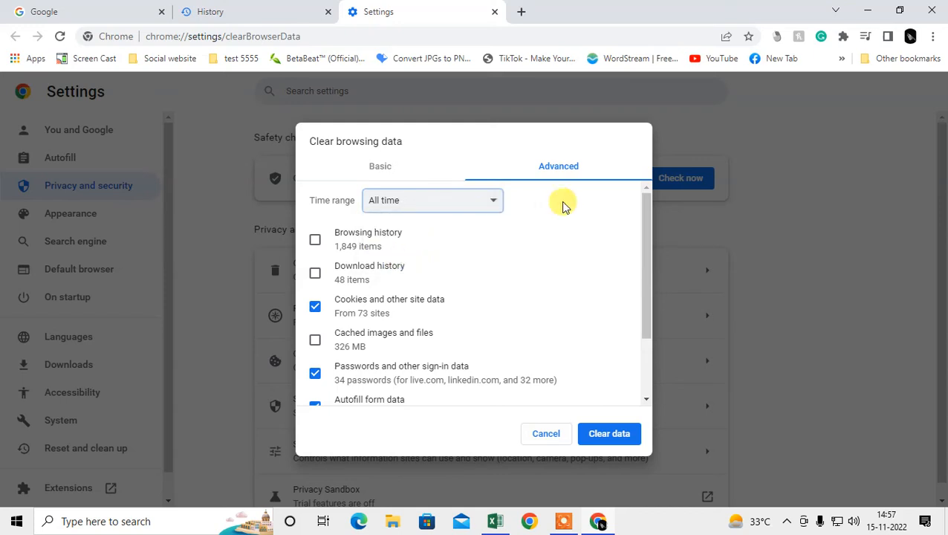
click(315, 239)
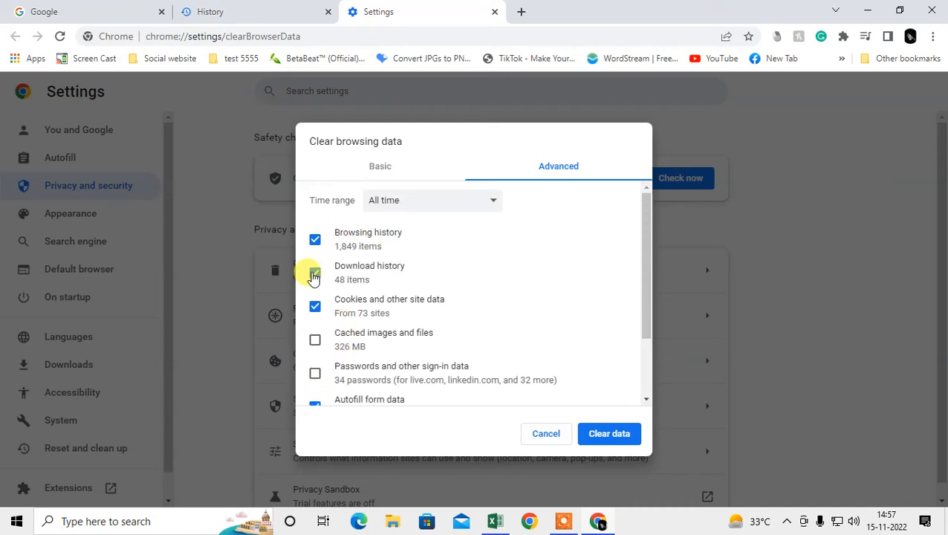
Step: Keep download history checked and clear all-time history, downloads and cookies
click(315, 273)
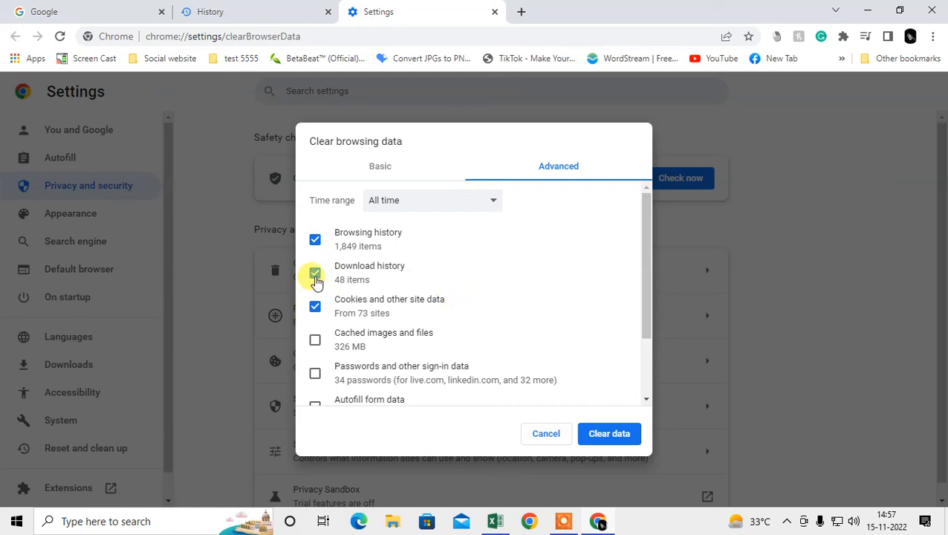
click(315, 274)
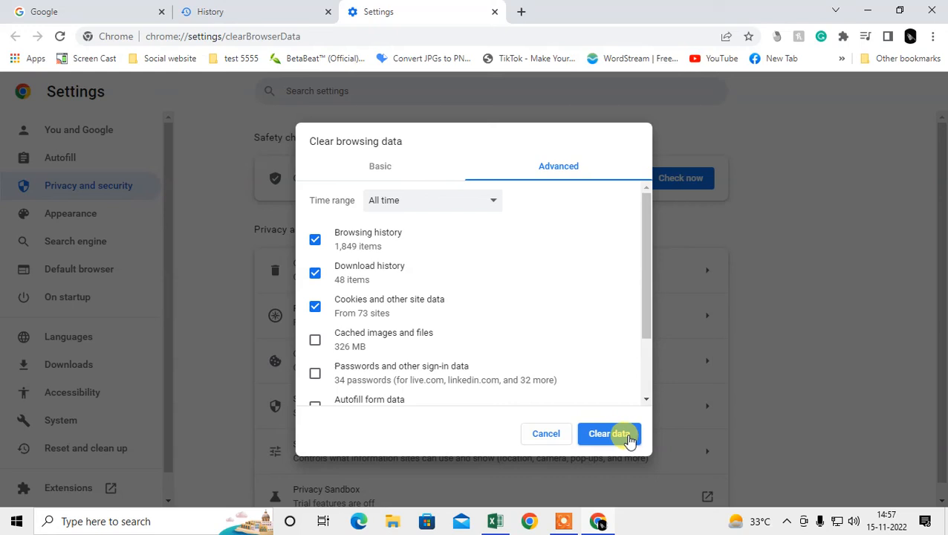
click(609, 433)
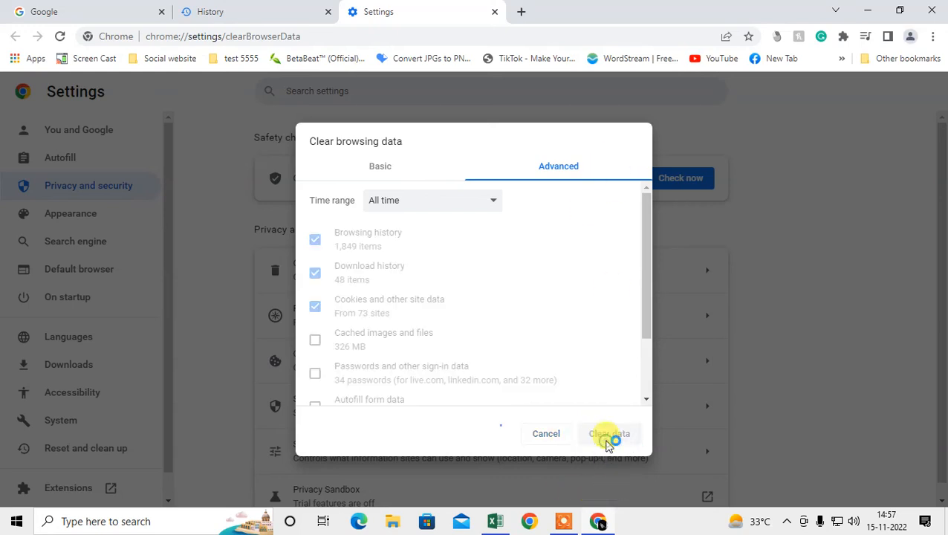
click(608, 433)
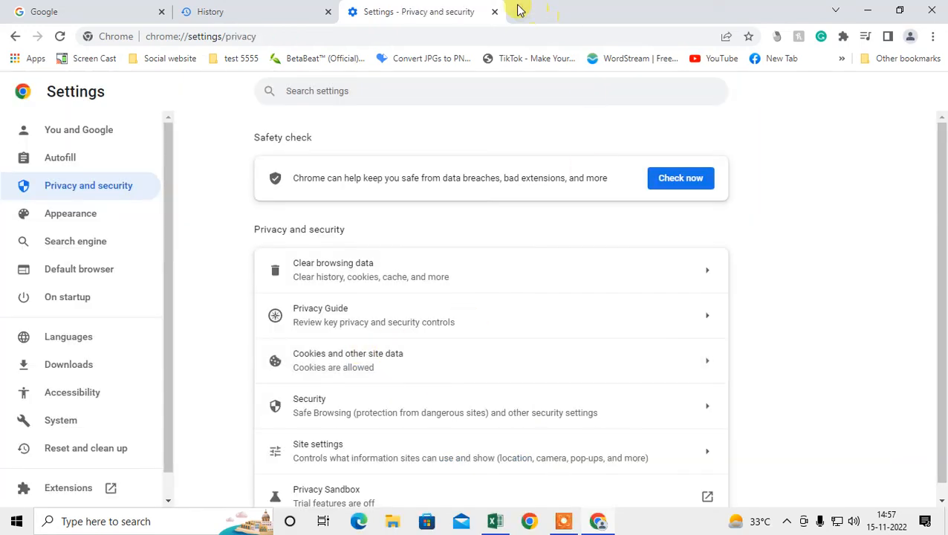
Step: Open a new tab, then close Chrome to return to the desktop
click(517, 11)
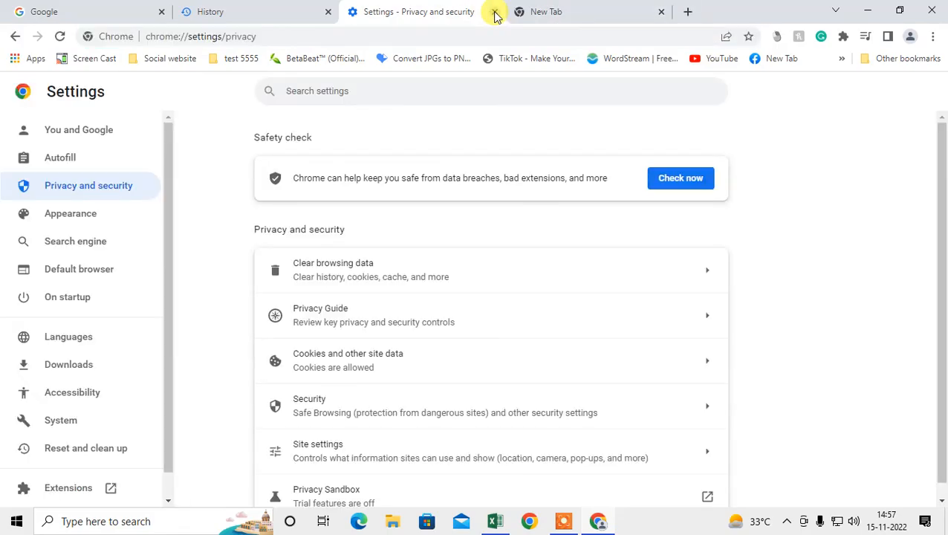
click(492, 11)
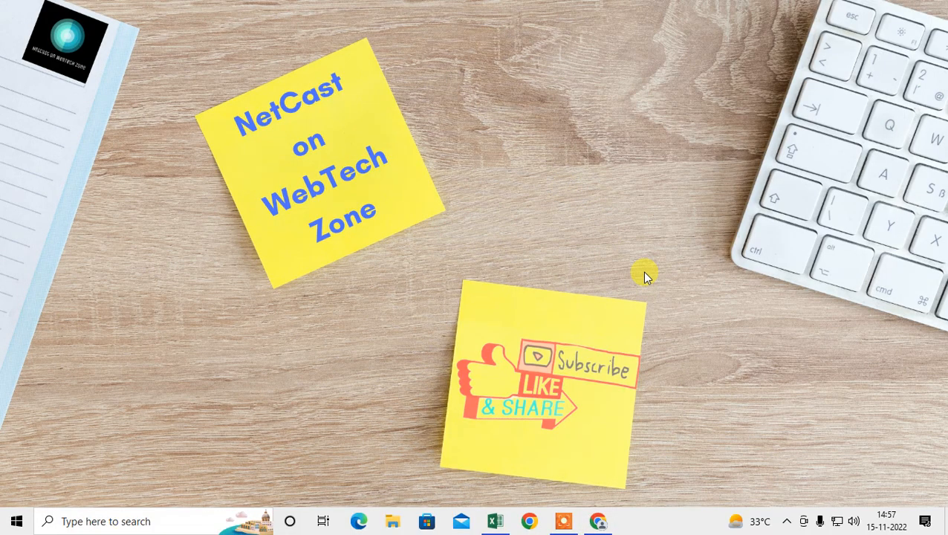